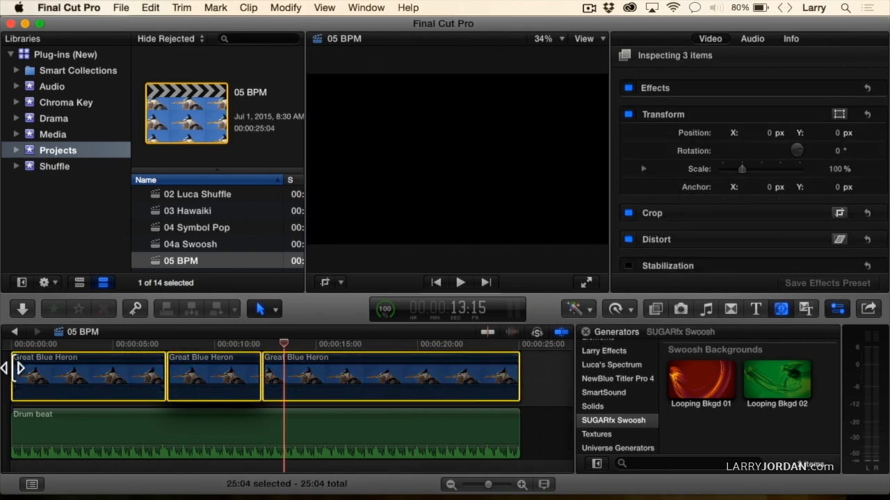
- Preview the drum beat in the timeline, then return the playhead to the project start
click(460, 282)
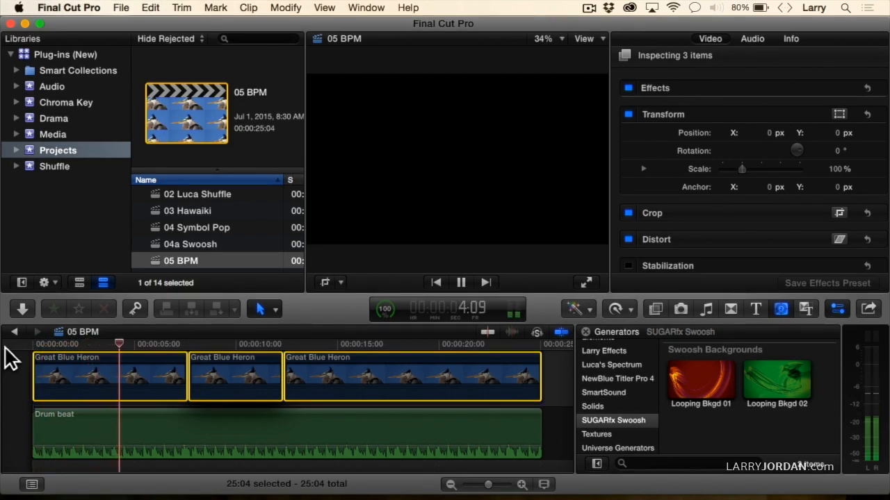
click(460, 281)
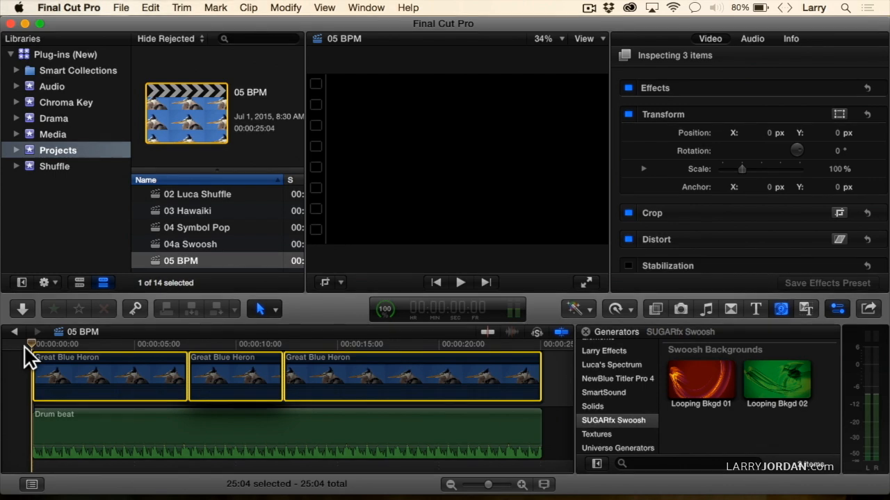
click(460, 282)
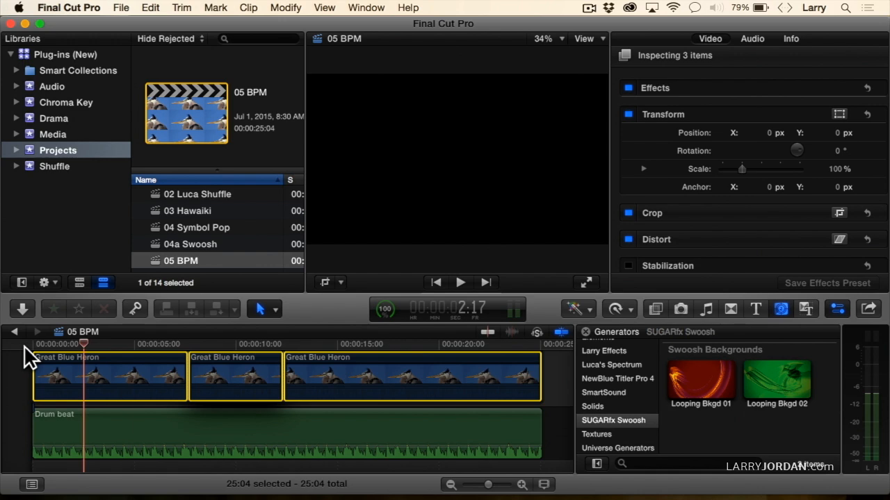
mouse_move(57, 360)
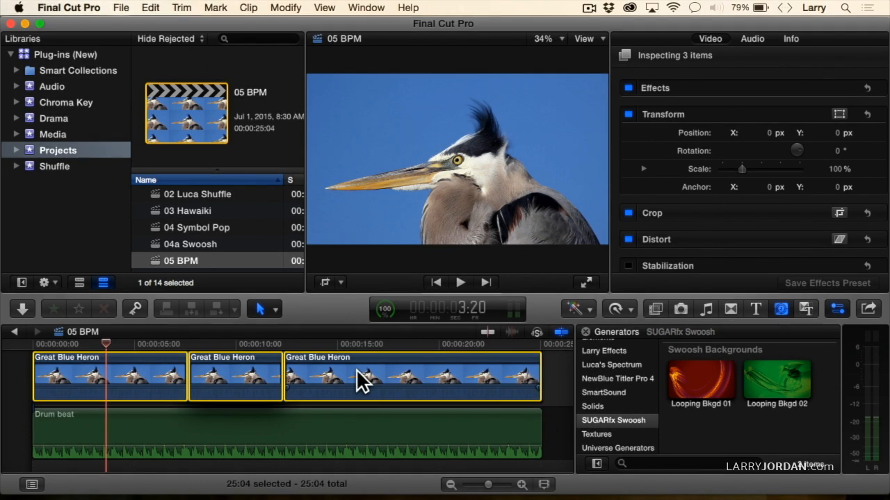
click(460, 282)
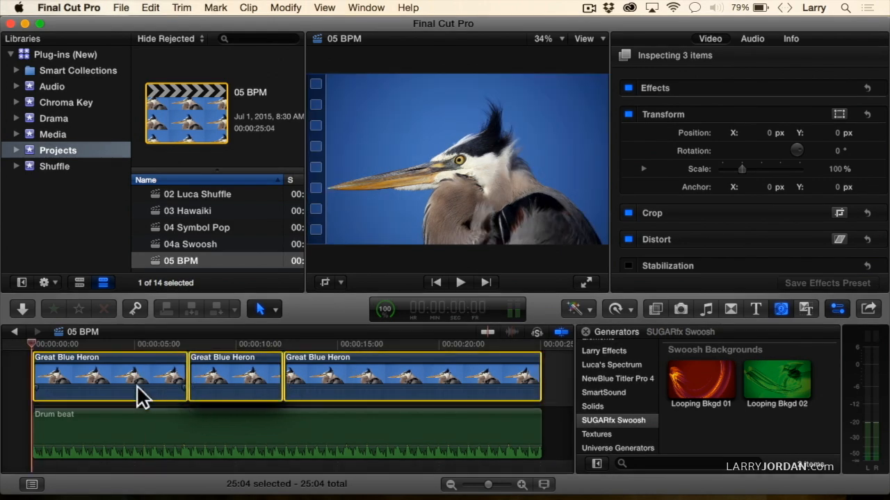
mouse_move(540, 403)
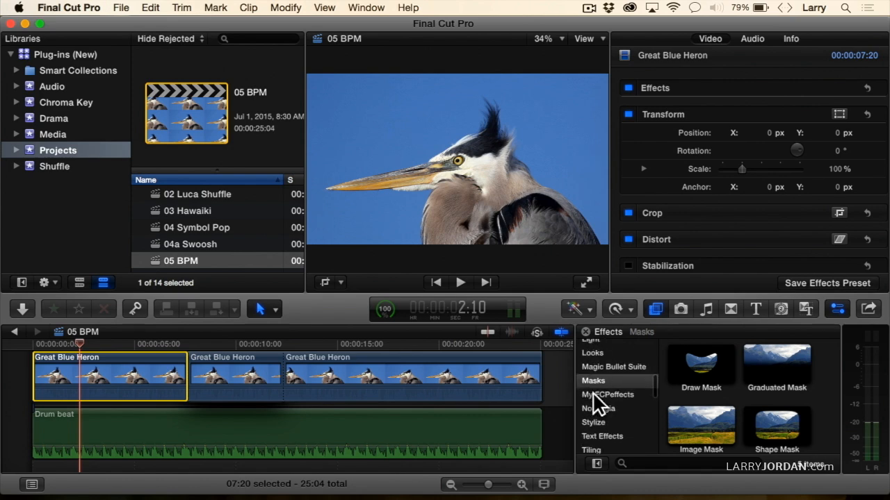
- Apply the Flop effect from My FCPeffects to the first Great Blue Heron clip
click(607, 394)
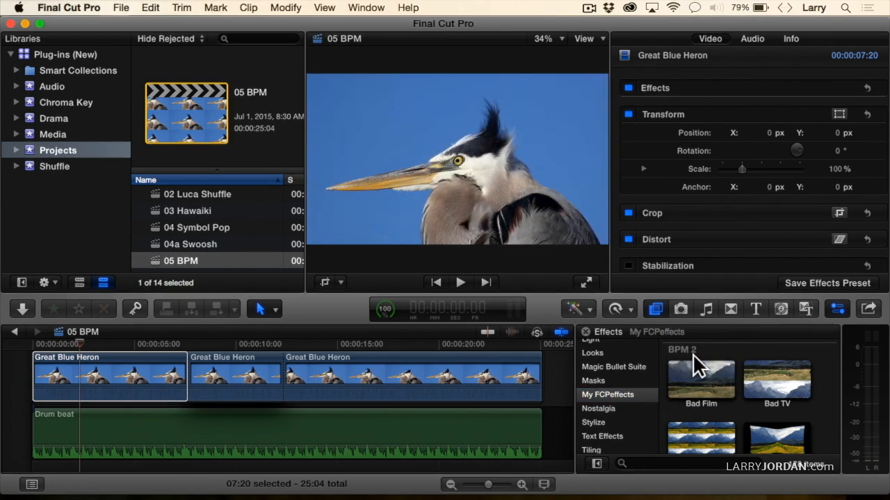
scroll(down, 3)
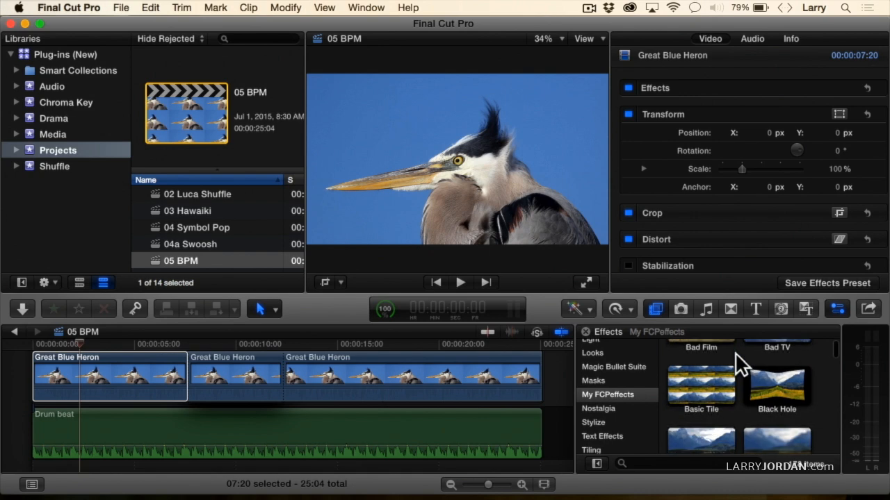
scroll(down, 3)
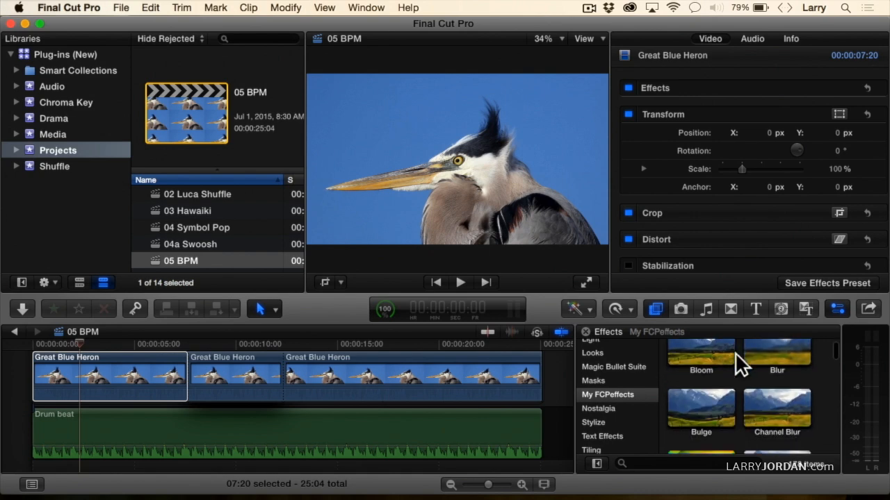
scroll(down, 3)
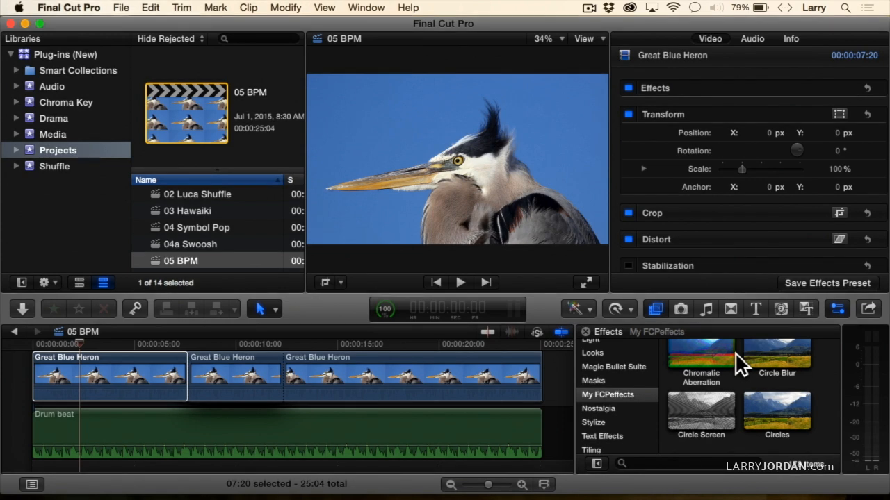
scroll(down, 3)
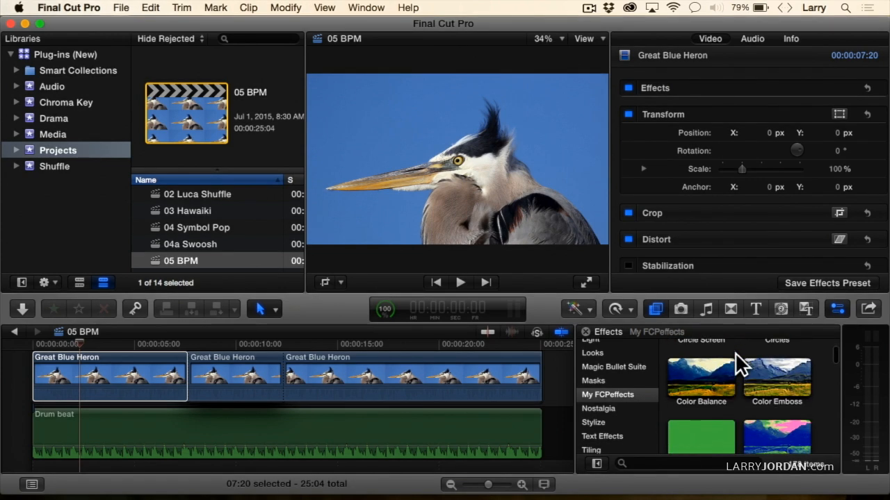
scroll(down, 3)
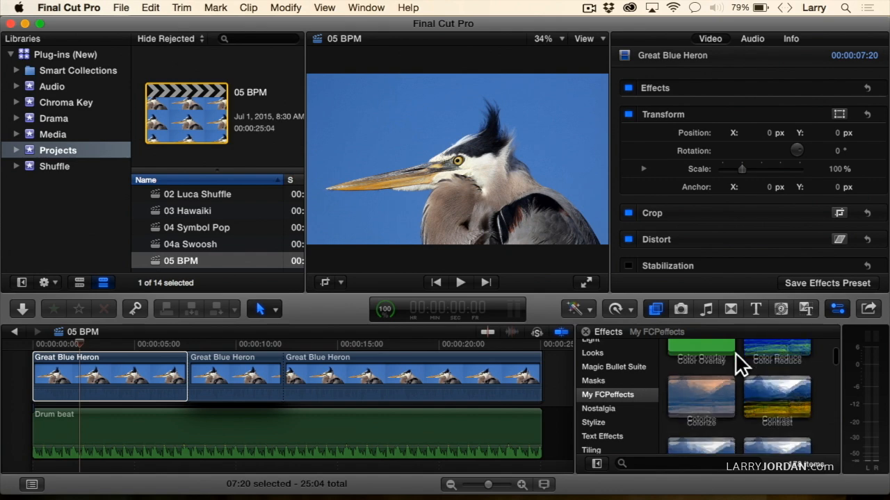
scroll(down, 3)
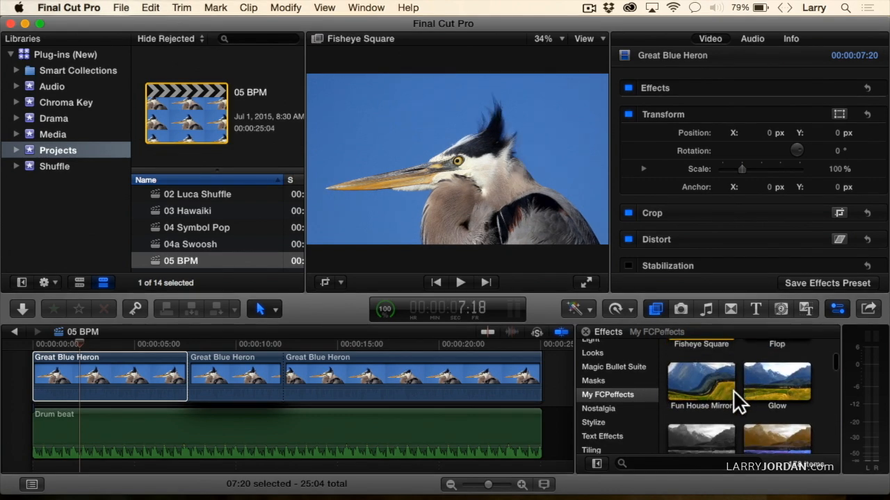
click(775, 410)
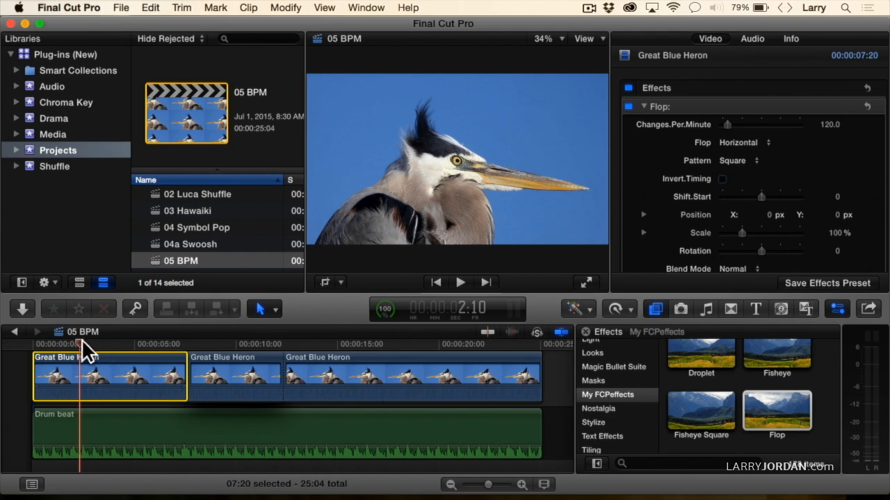
mouse_move(83, 350)
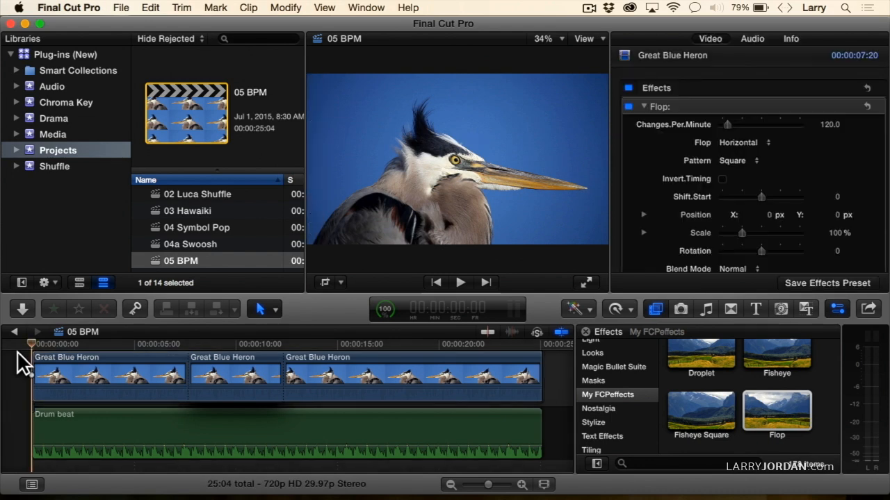
click(460, 282)
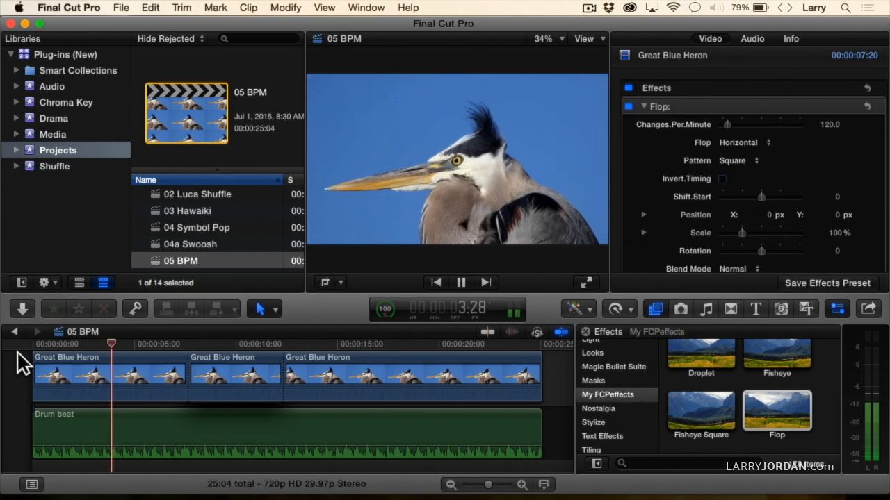
click(460, 282)
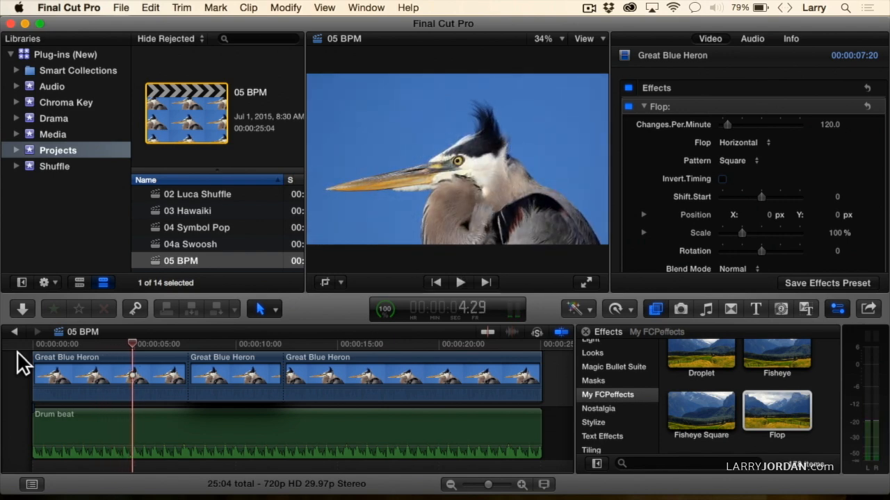
click(459, 282)
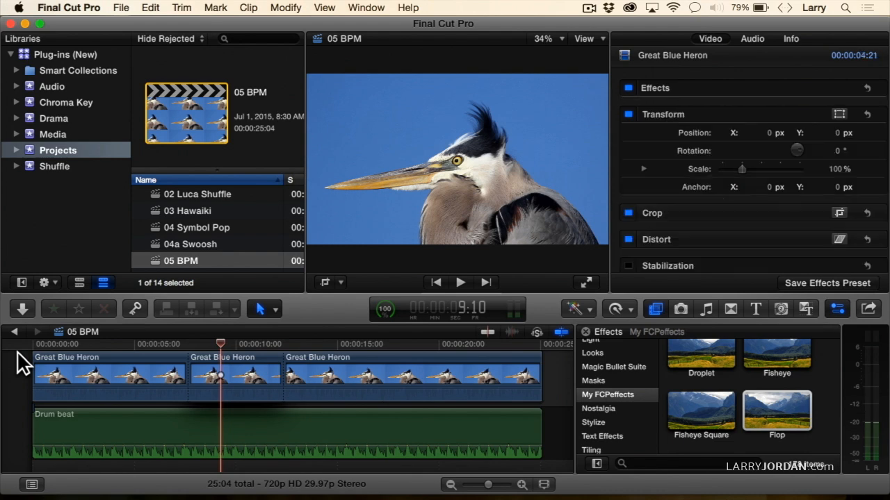
mouse_move(220, 396)
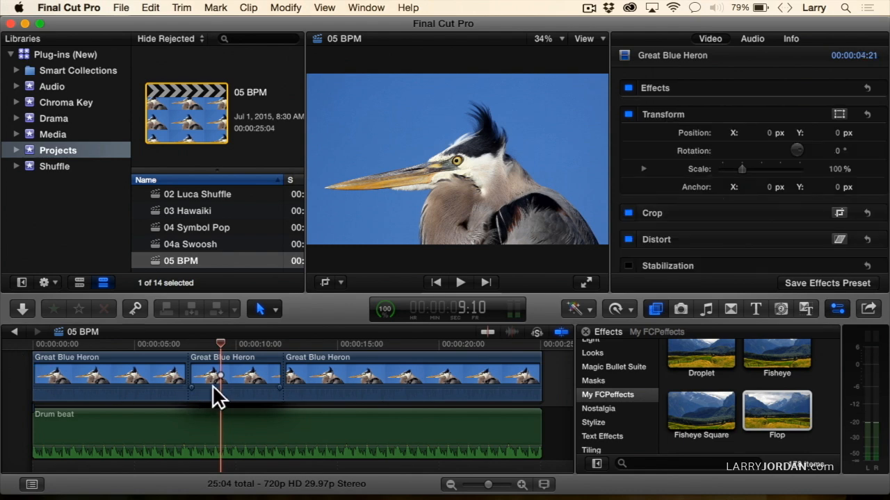
- Apply the Kaleidoscope effect to the second Great Blue Heron clip
click(234, 378)
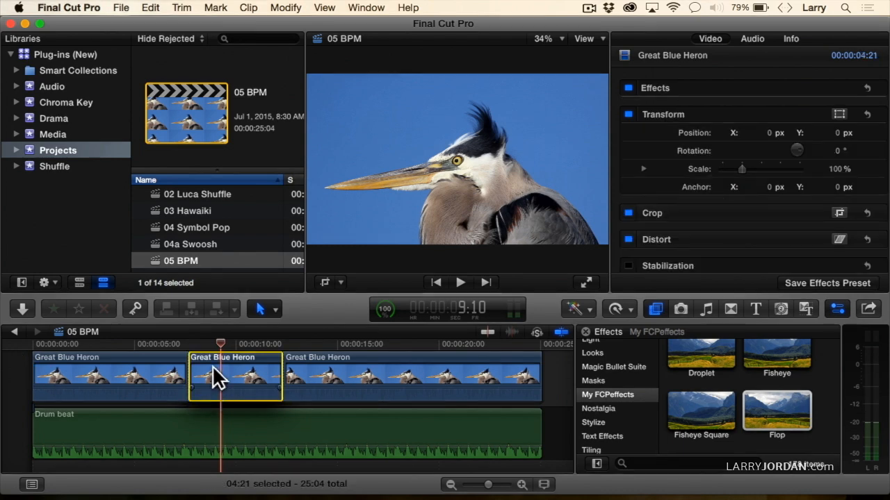
mouse_move(639, 403)
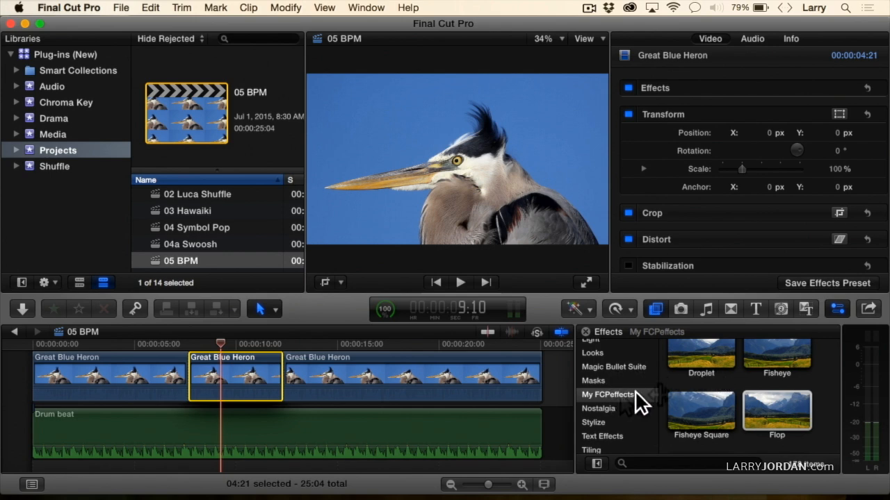
scroll(down, 3)
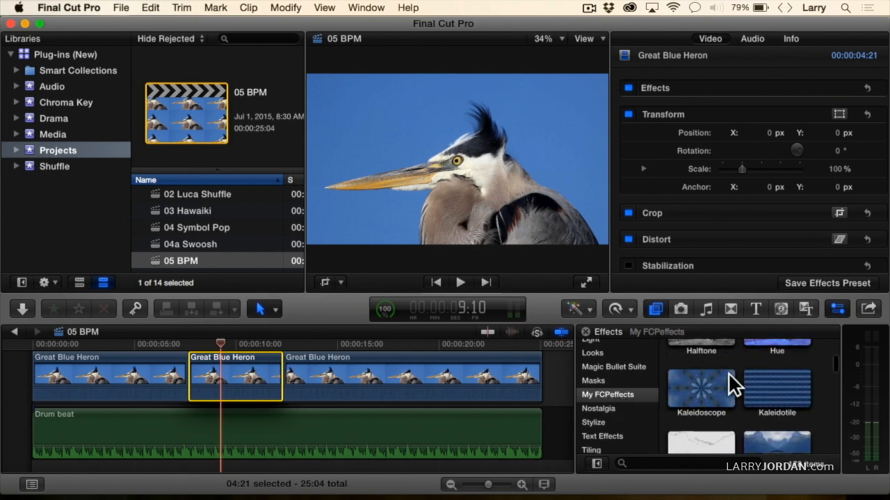
drag(701, 388, 262, 375)
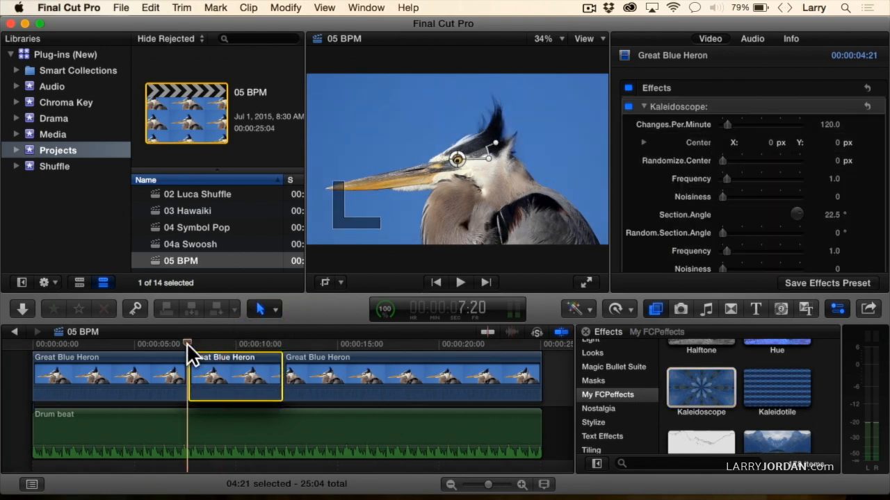
- Preview the Kaleidoscope on the second clip and widen its Section Angle to 39.3°
click(458, 282)
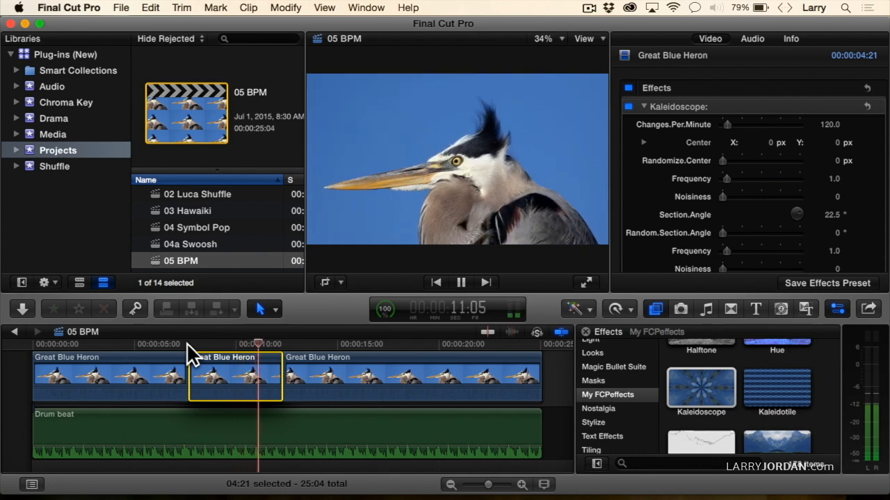
click(460, 282)
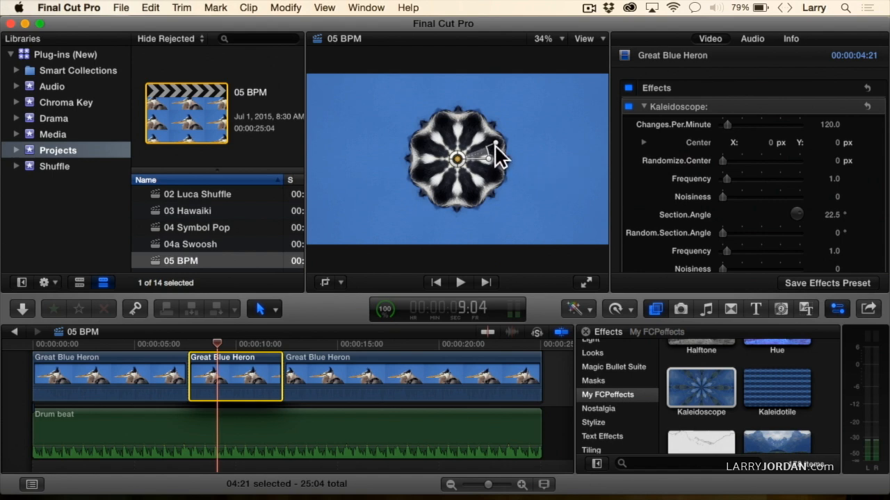
drag(493, 156, 487, 139)
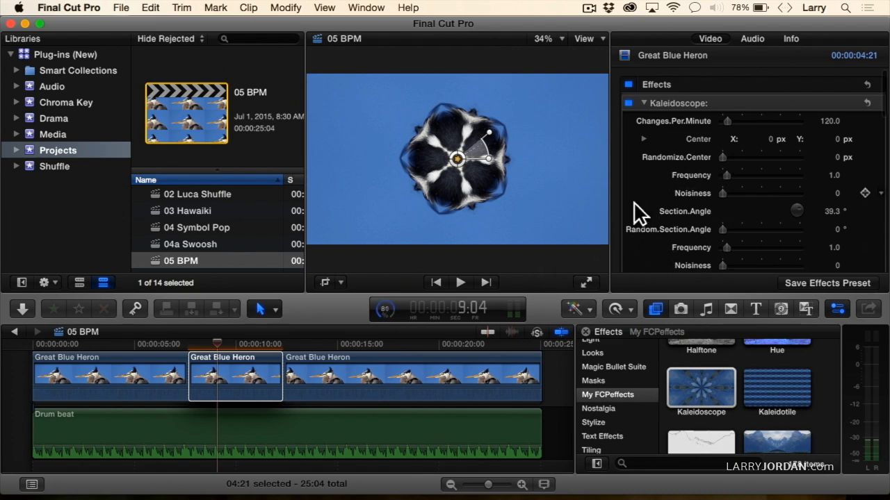
scroll(down, 3)
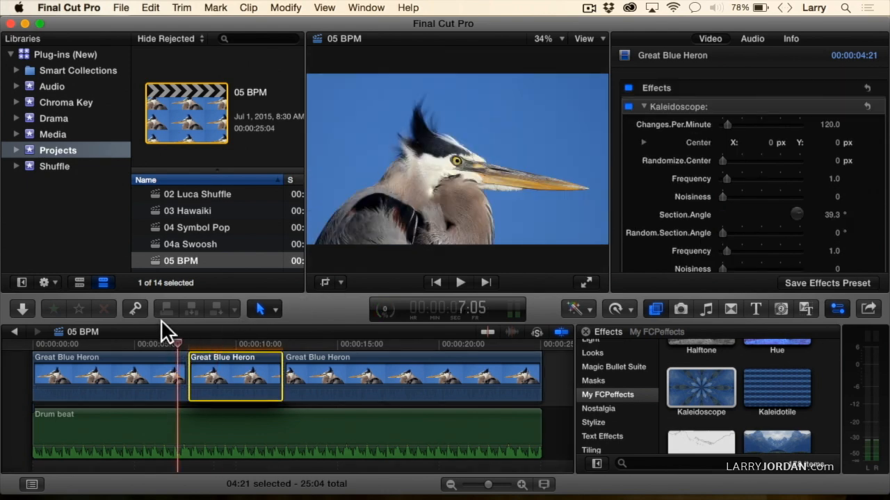
click(460, 282)
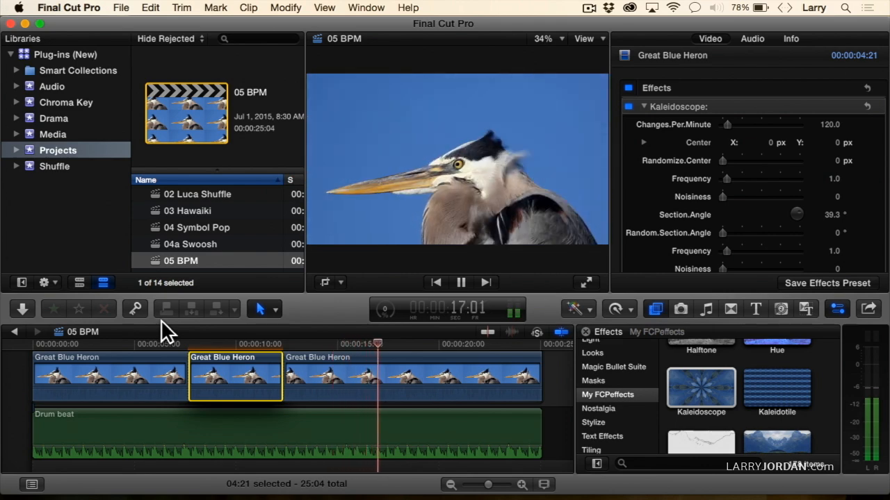
click(460, 282)
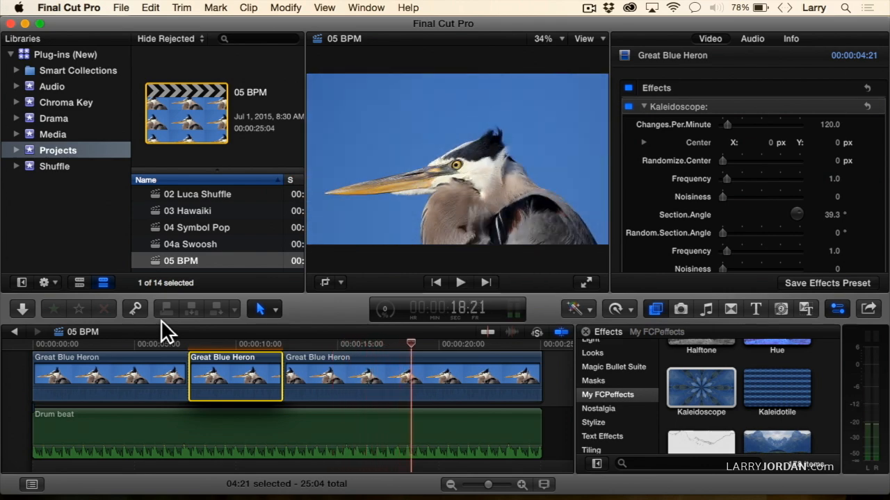